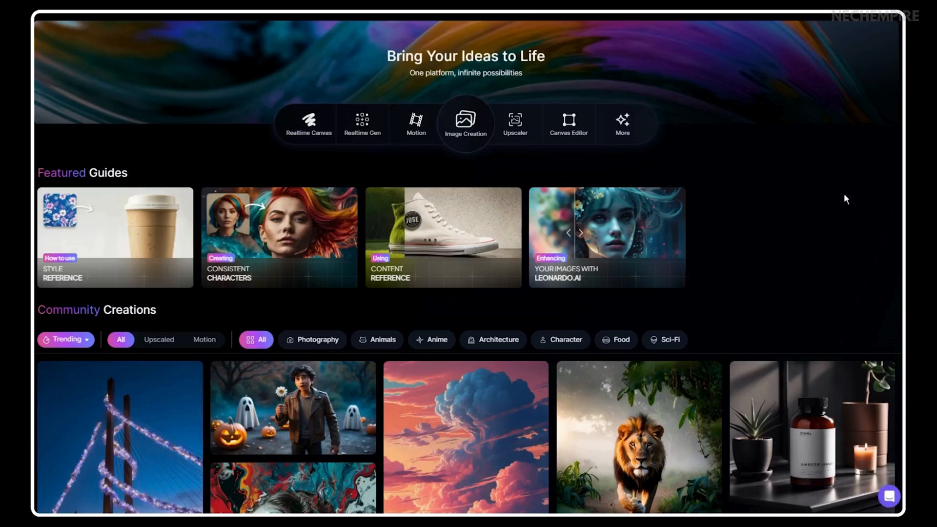
# Step: Scroll to the Nechempire poster image, select it and open its Edit image tools
pyautogui.scroll(-3)
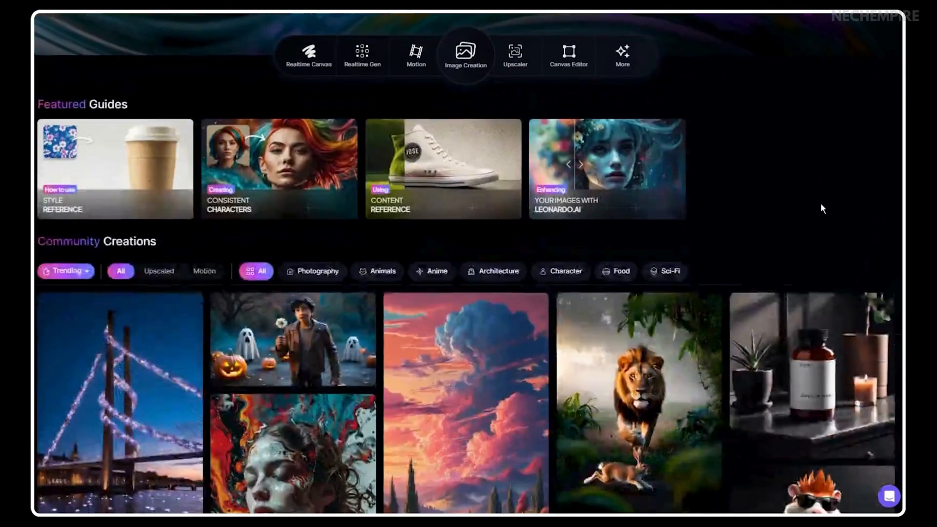
pyautogui.scroll(-3)
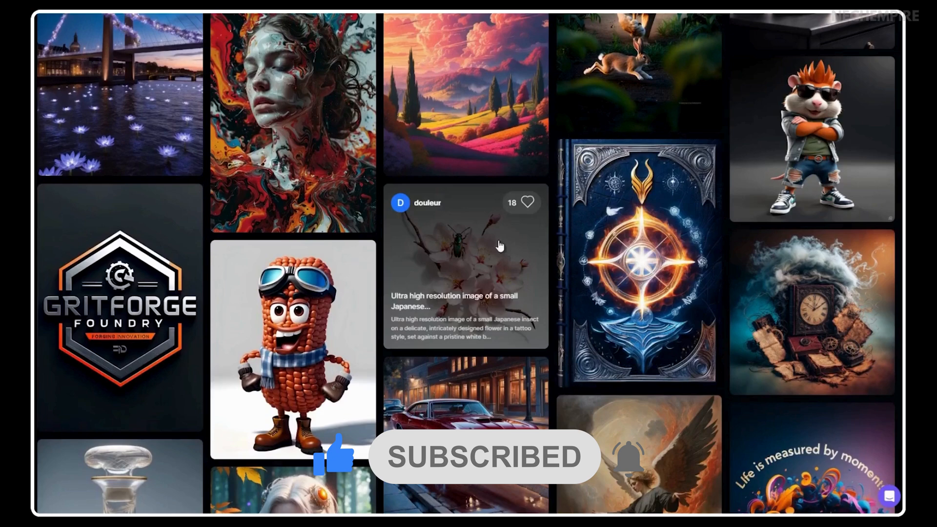
pyautogui.scroll(-3)
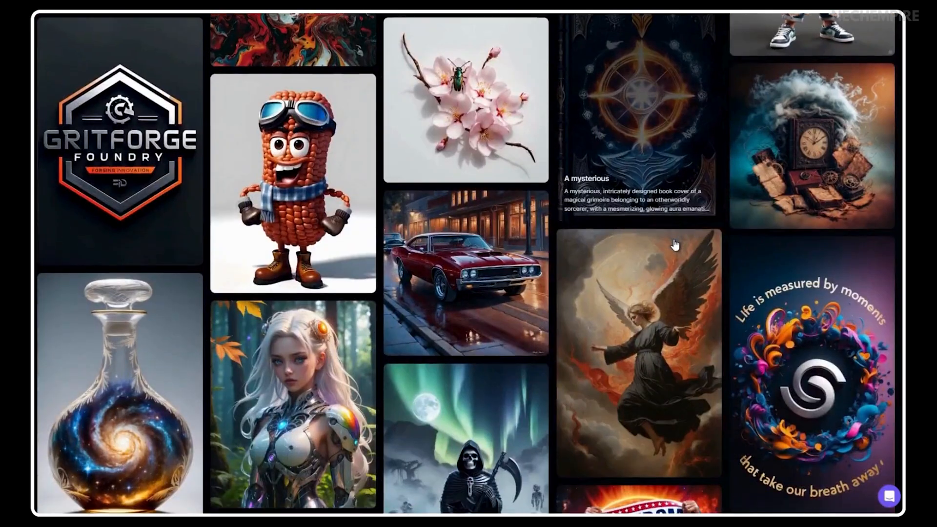
pyautogui.scroll(-3)
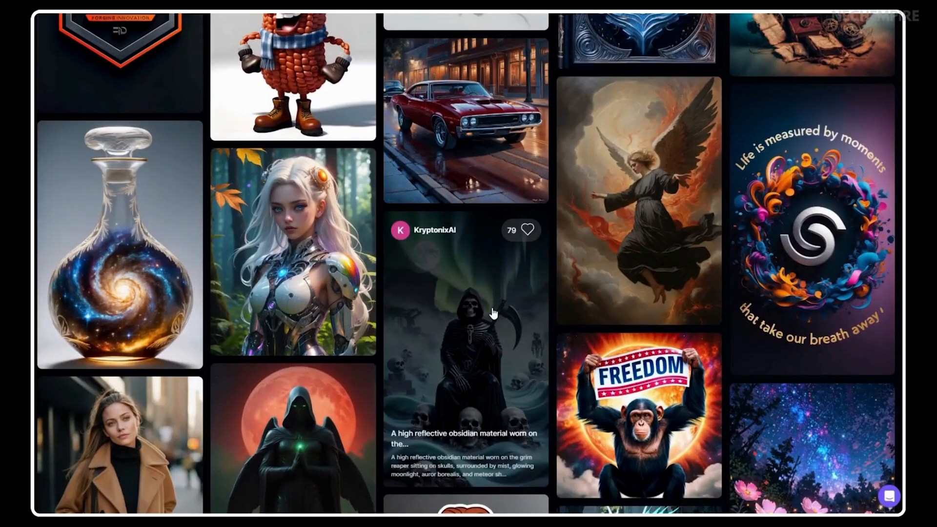
pyautogui.scroll(-3)
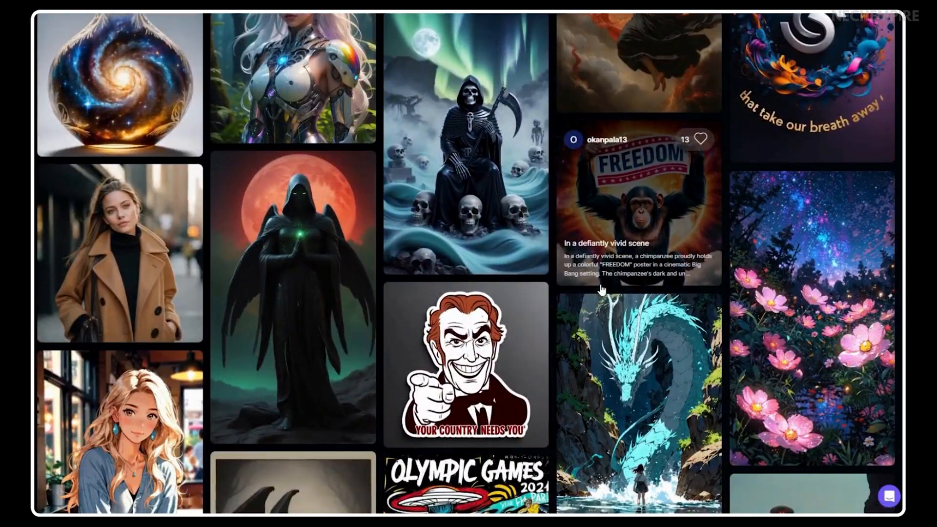
pyautogui.scroll(-3)
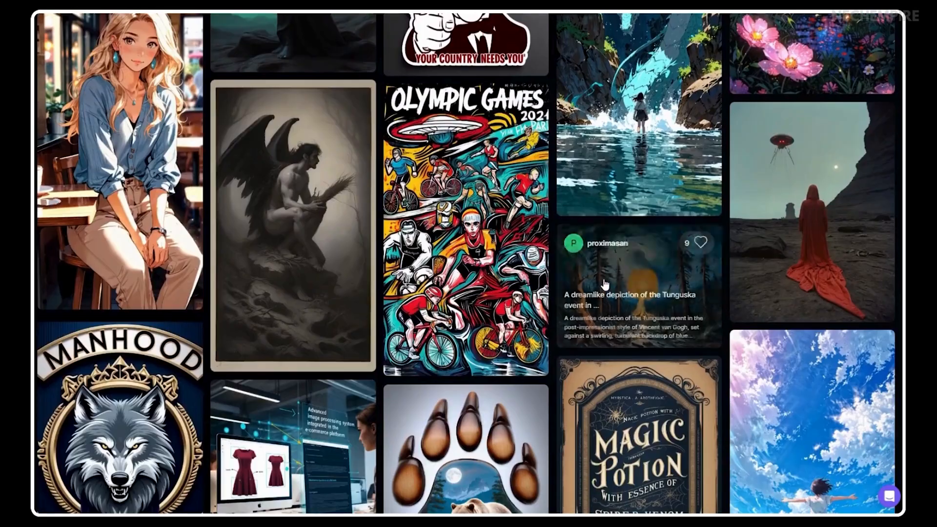
pyautogui.scroll(-3)
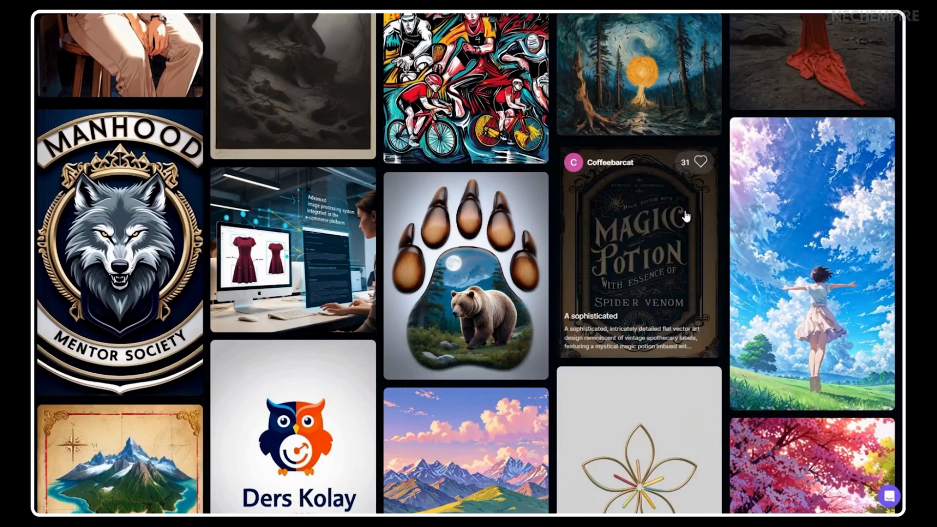
pyautogui.scroll(-3)
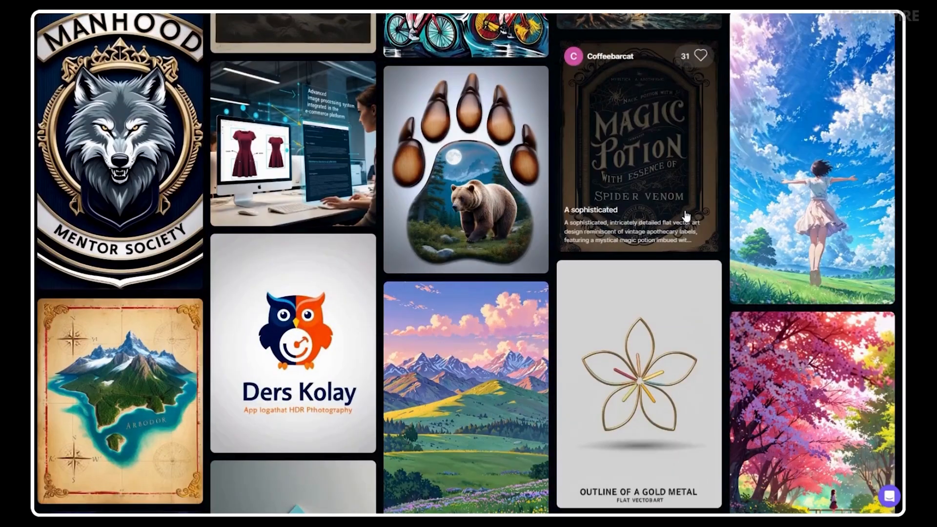
pyautogui.scroll(-3)
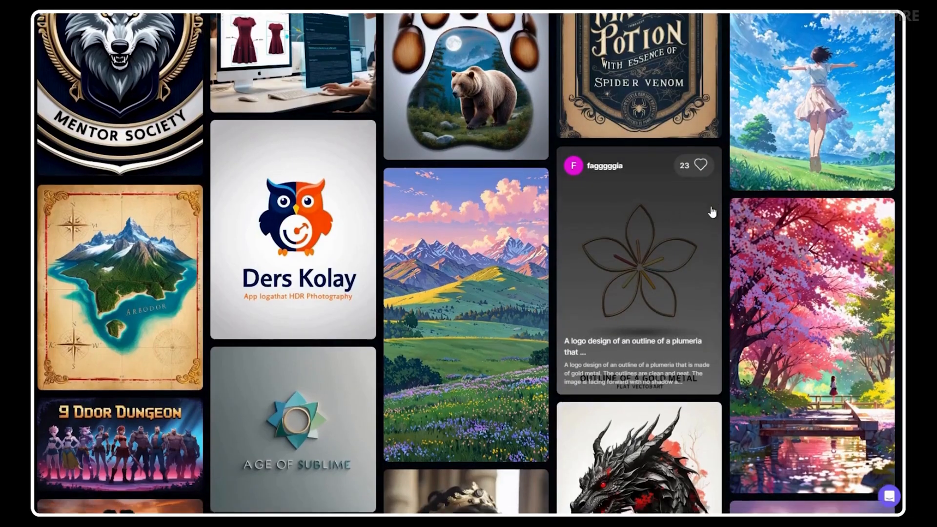
pyautogui.scroll(-3)
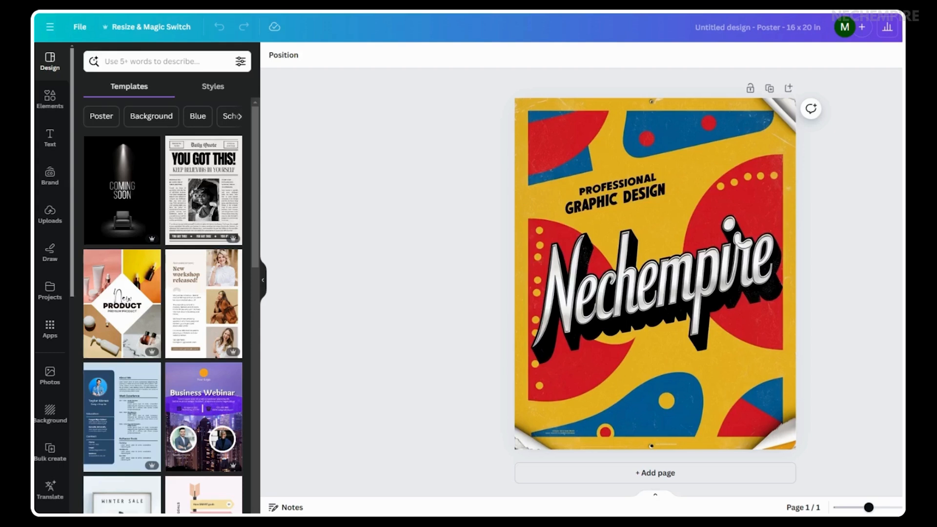
pyautogui.moveTo(785, 261)
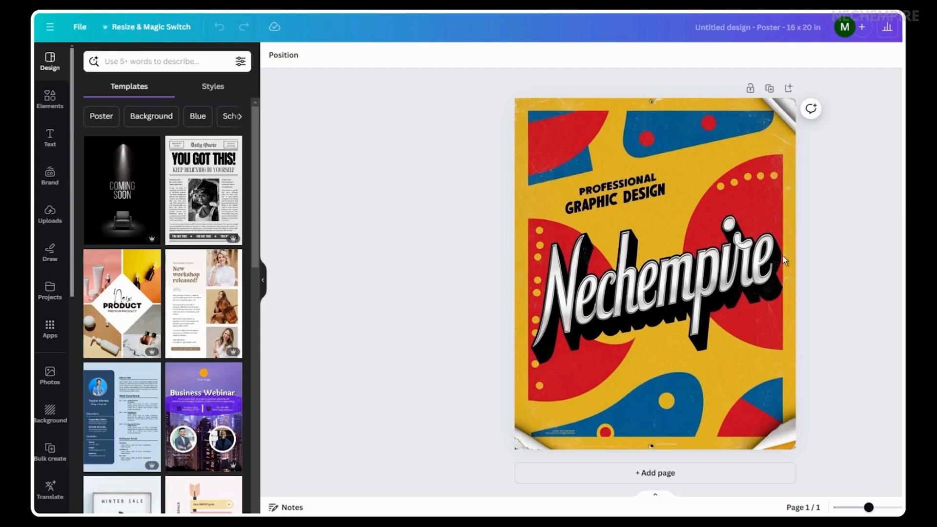
pyautogui.moveTo(663, 303)
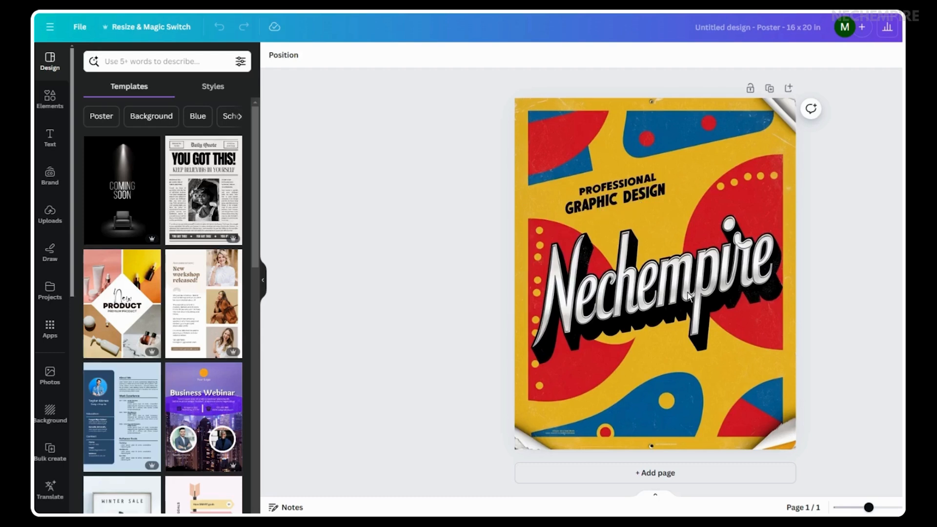
pyautogui.moveTo(490, 308)
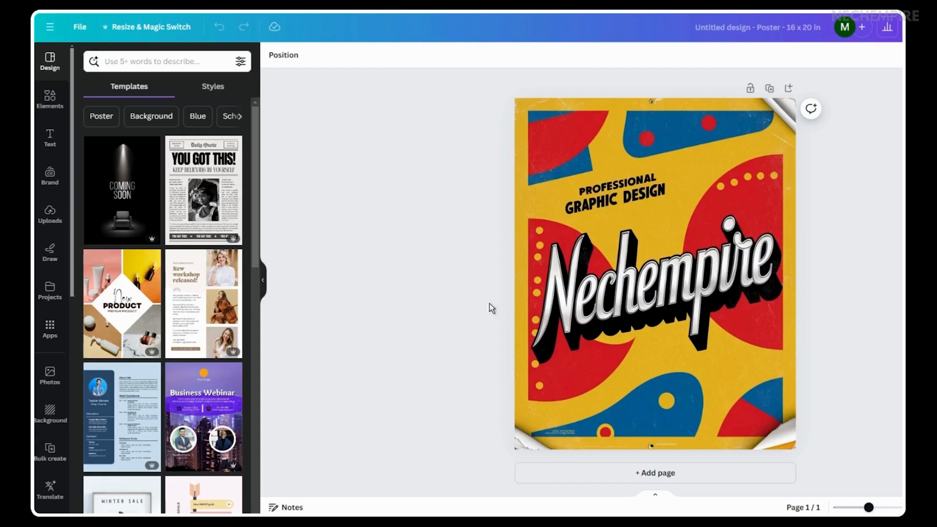
pyautogui.moveTo(618, 287)
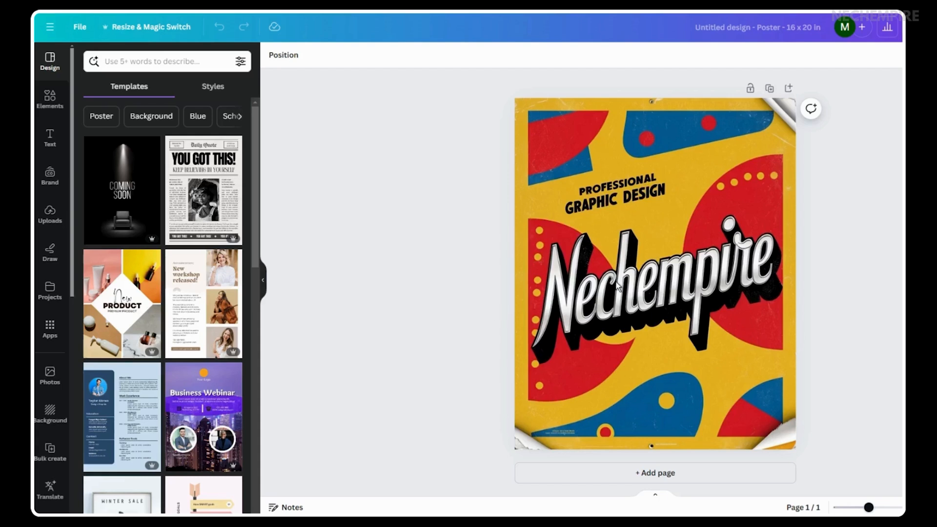
pyautogui.click(655, 275)
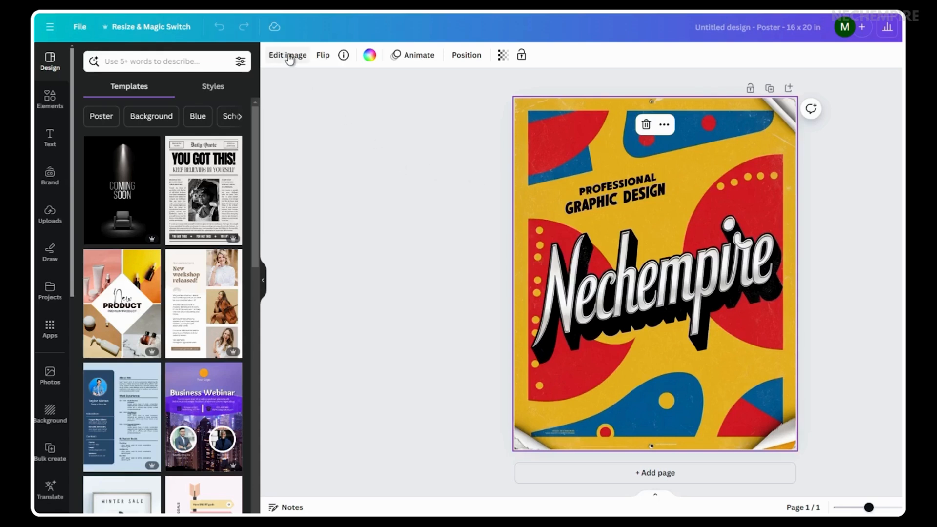
pyautogui.click(287, 55)
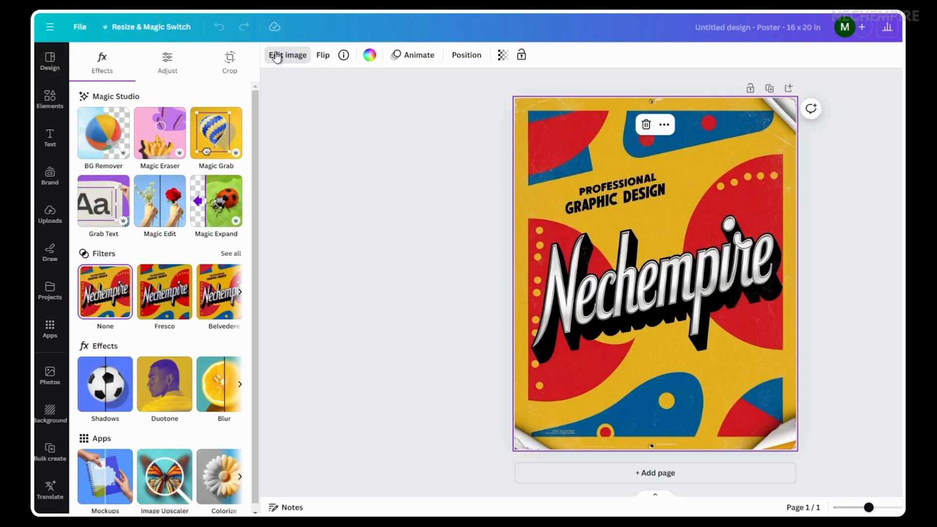
pyautogui.moveTo(99, 103)
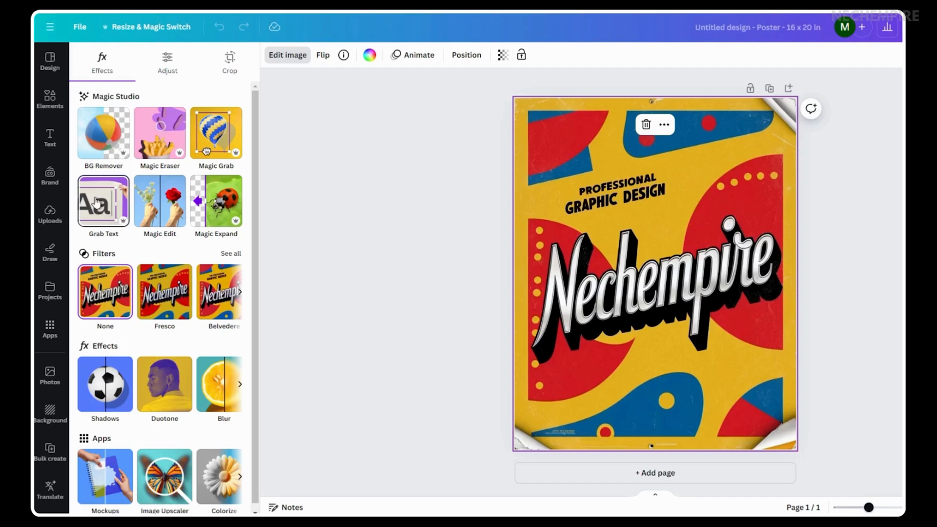
# Step: Use Grab Text on the PROFESSIONAL GRAPHIC DESIGN area to extract it as editable text
pyautogui.click(103, 202)
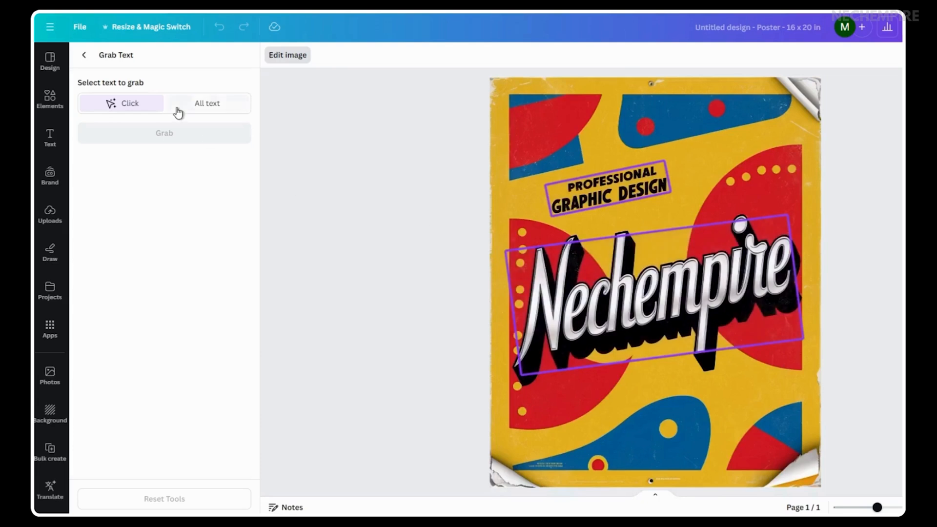
pyautogui.moveTo(207, 110)
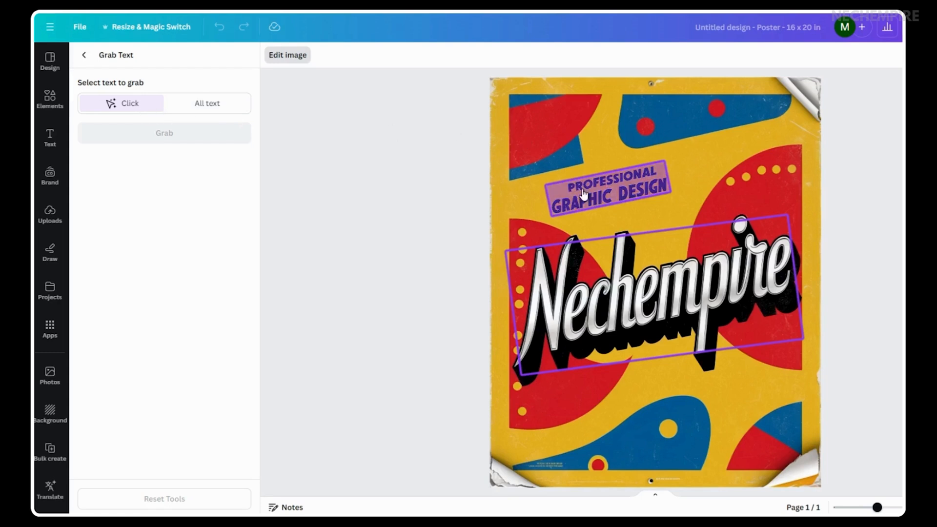
pyautogui.click(609, 188)
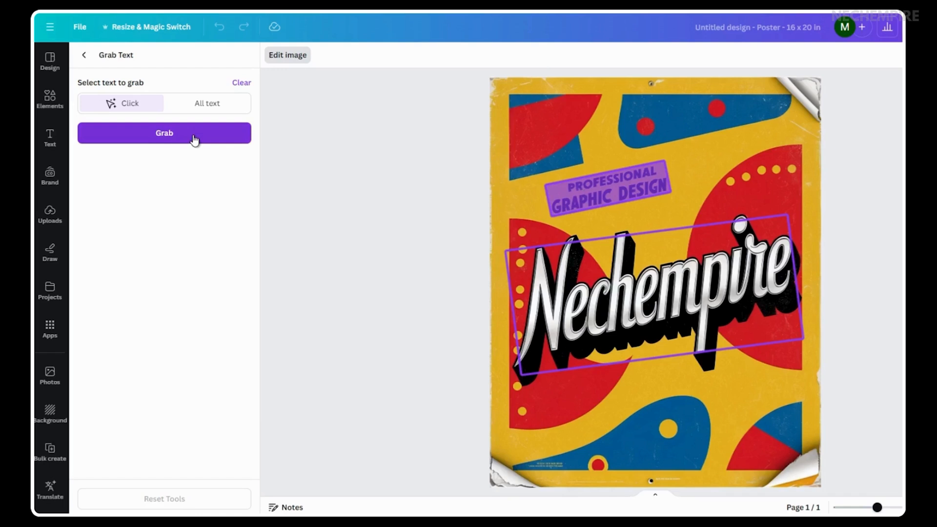
pyautogui.moveTo(132, 138)
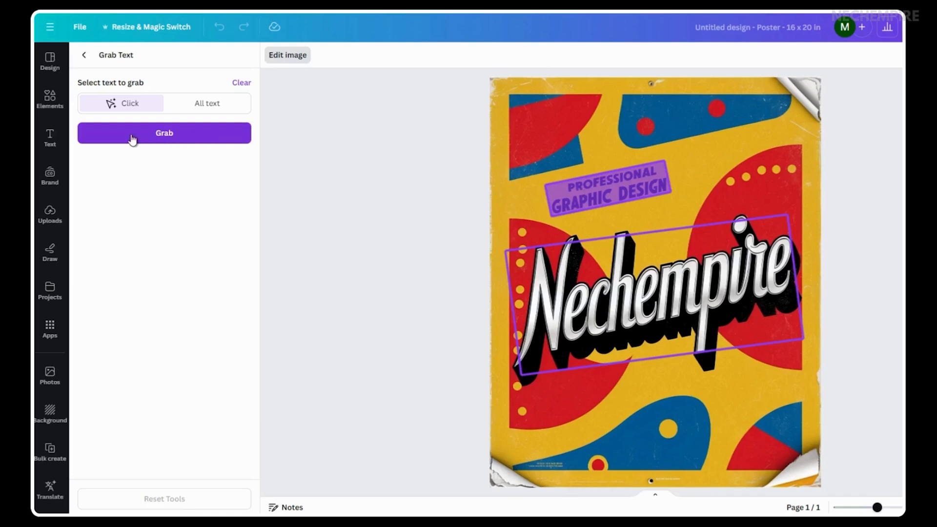
pyautogui.click(164, 133)
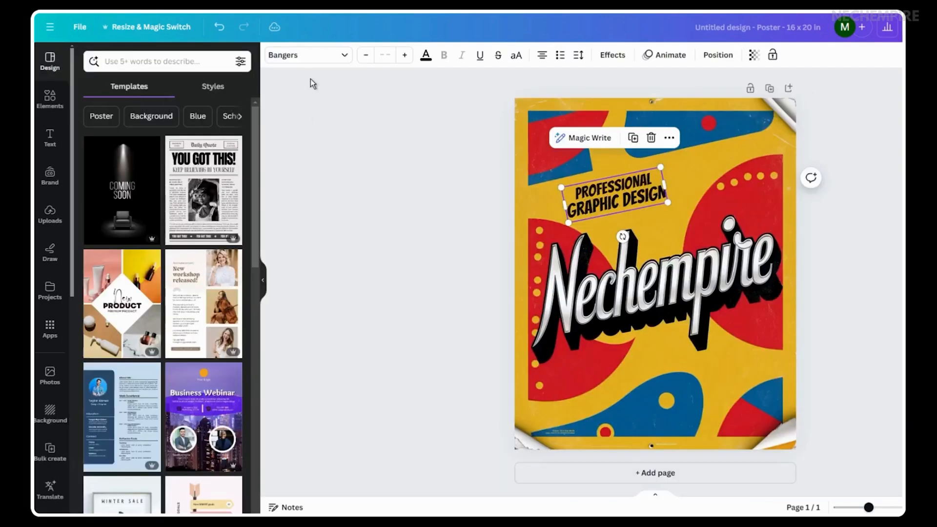
# Step: Set the PROFESSIONAL GRAPHIC DESIGN text to League Spartan and widen its box to two lines
pyautogui.click(307, 55)
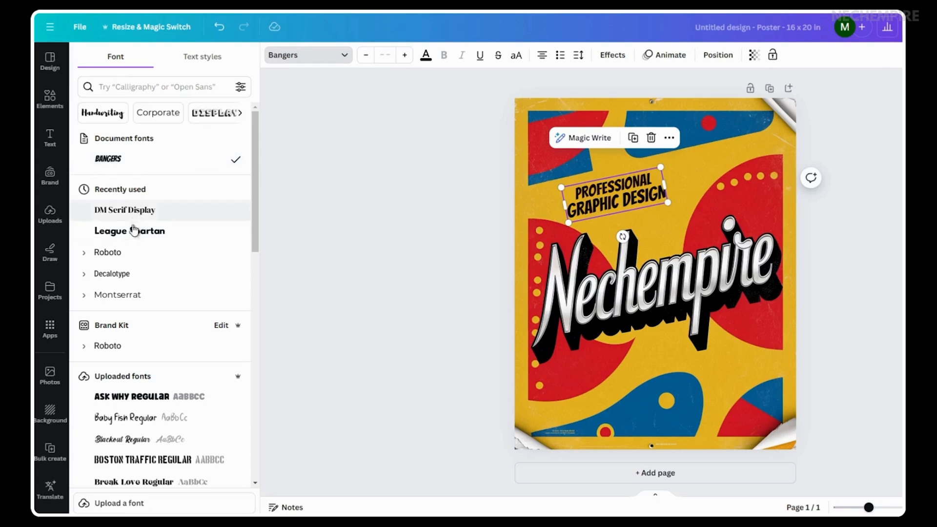
pyautogui.click(129, 231)
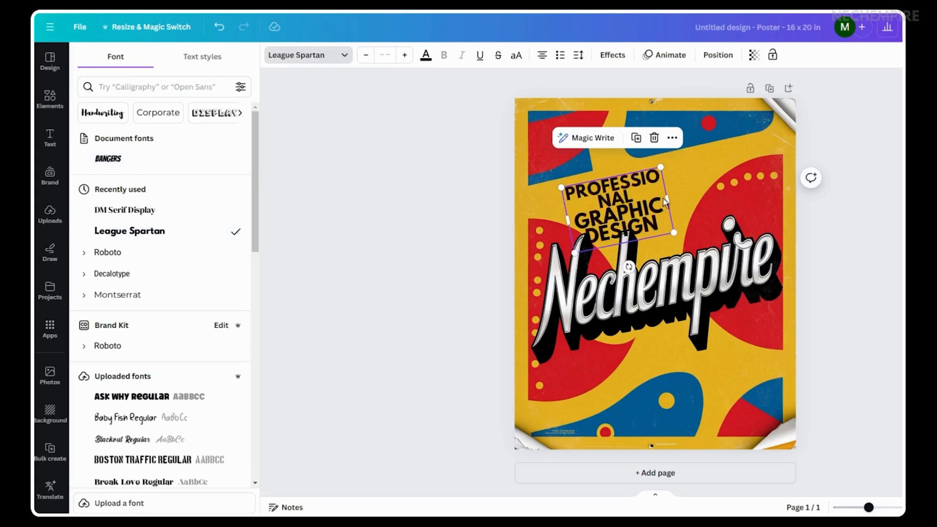
pyautogui.moveTo(674, 233); pyautogui.dragTo(735, 165)
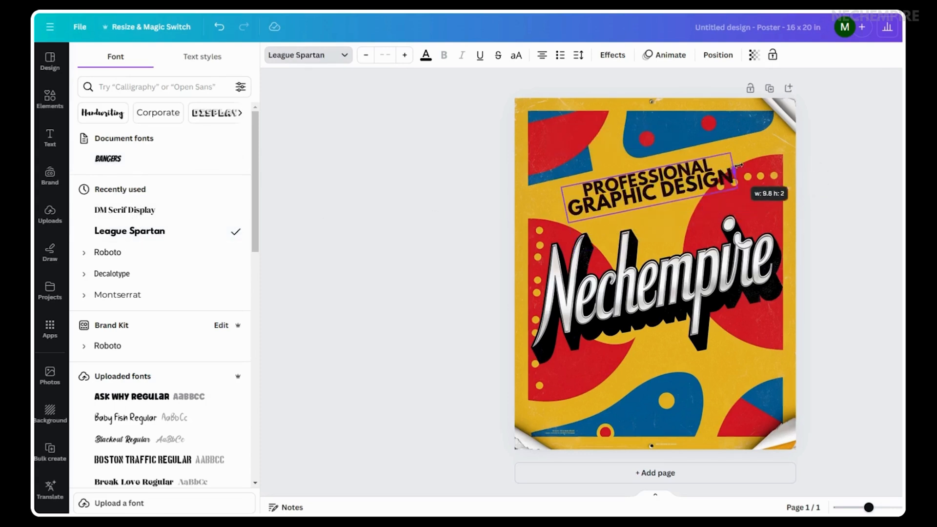
# Step: Change the grabbed headline's text colour to red after briefly trying yellow
pyautogui.click(426, 56)
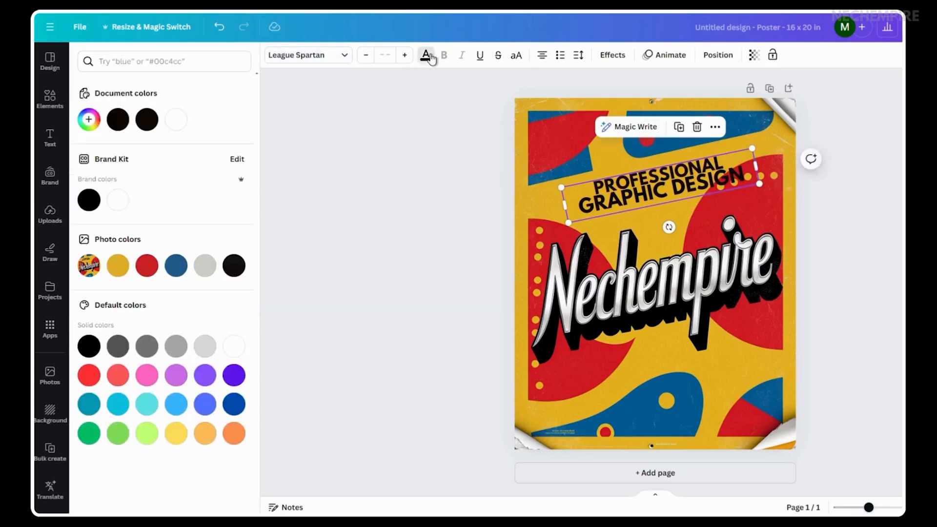
pyautogui.click(117, 265)
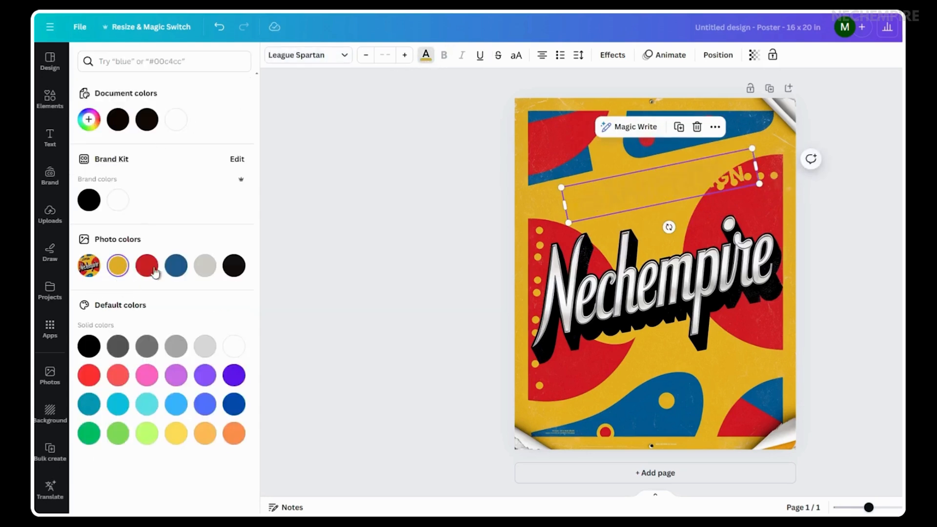
pyautogui.click(146, 265)
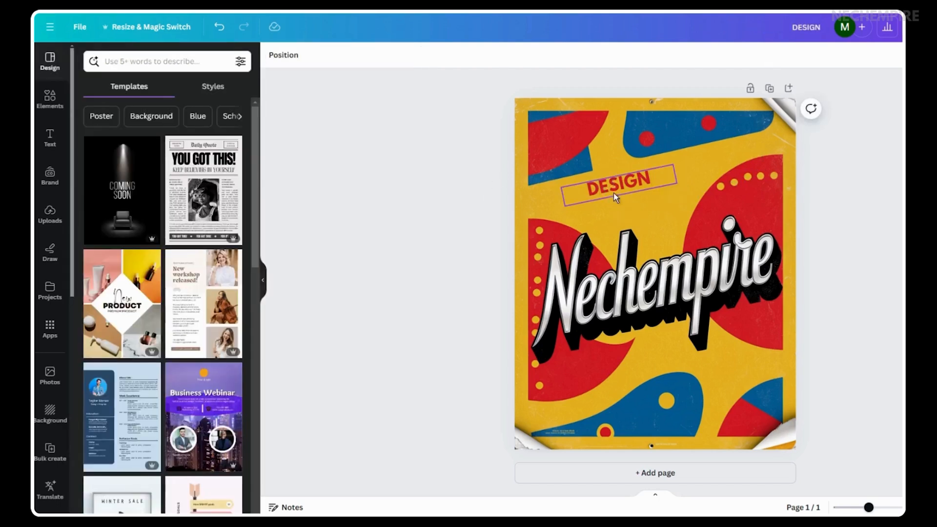
# Step: Enlarge the red DESIGN text to size 86.4 and show its text Effects
pyautogui.click(618, 182)
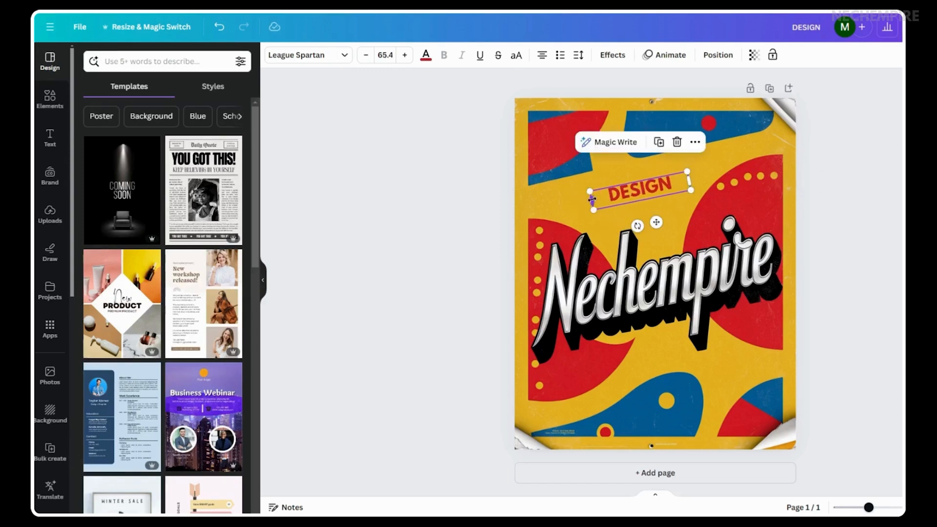
pyautogui.click(432, 187)
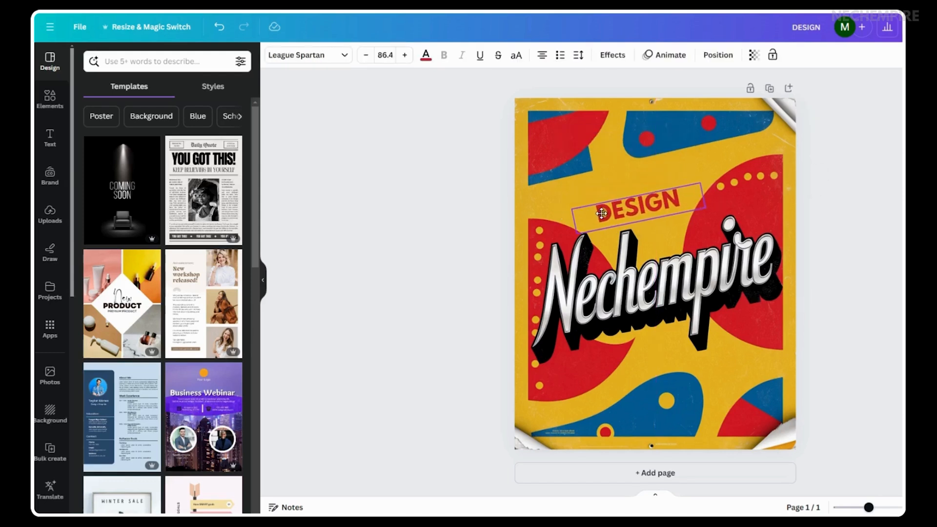
pyautogui.click(612, 54)
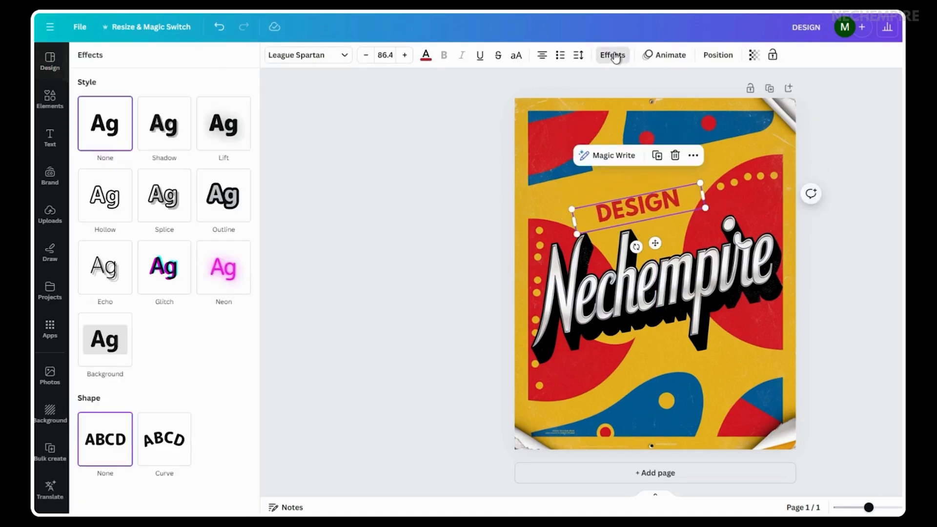